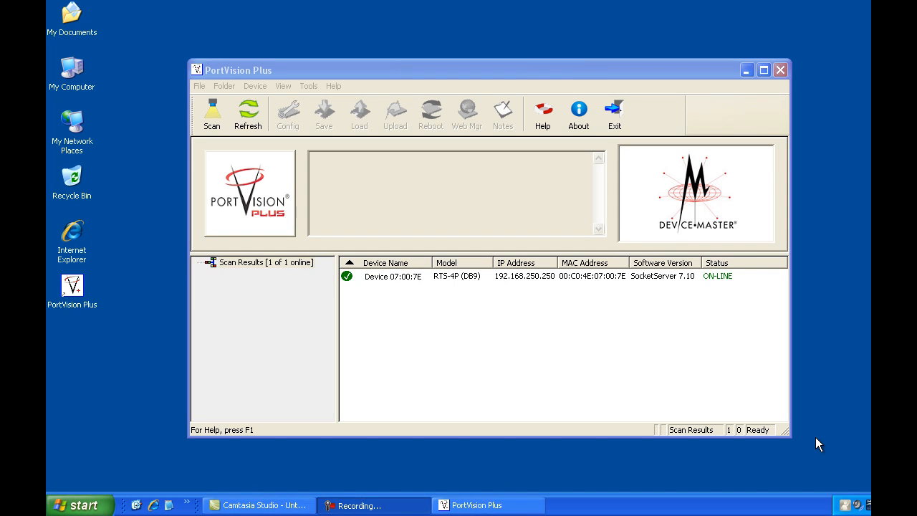
mouse_move(410, 505)
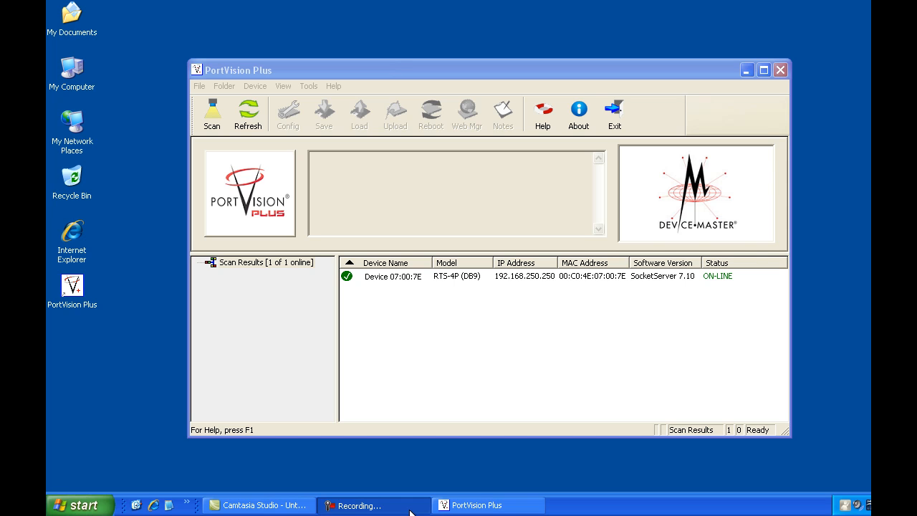
mouse_move(582, 504)
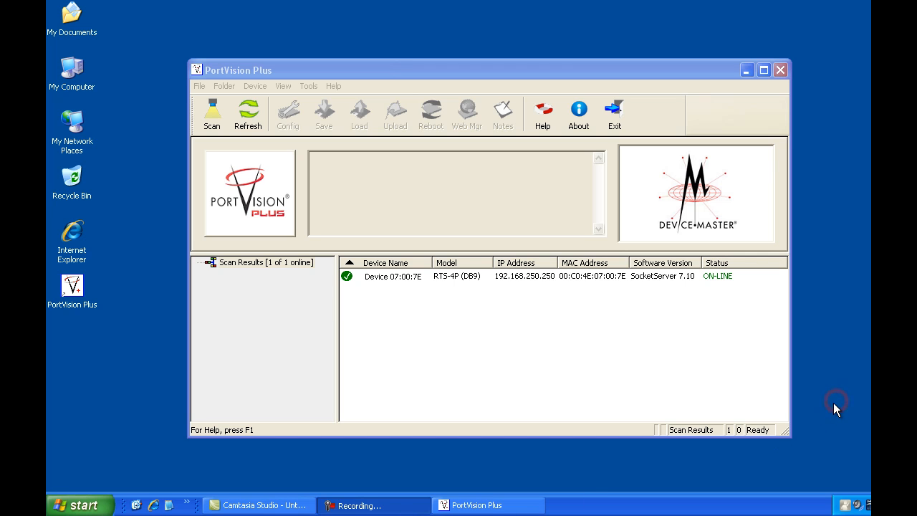
mouse_move(830, 418)
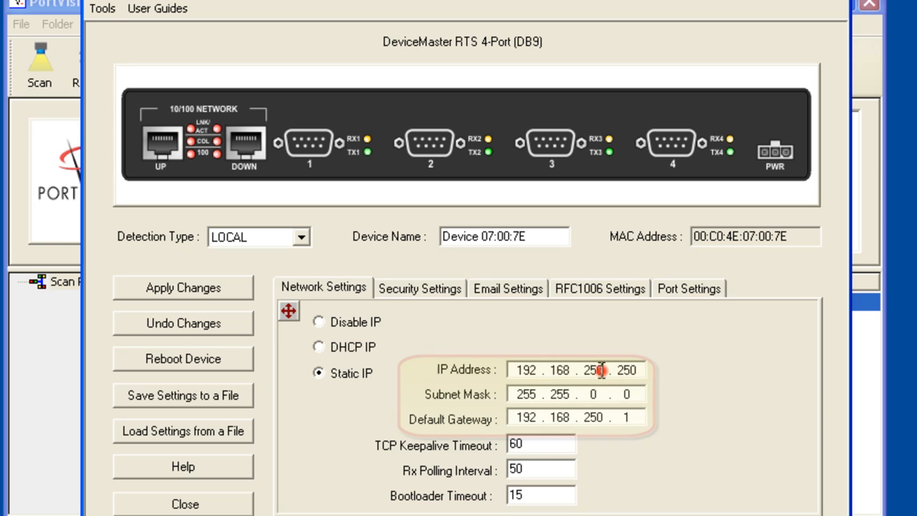
- Change the static IP address to 192.168.2.43 and select the gateway's third octet
double_click(593, 369)
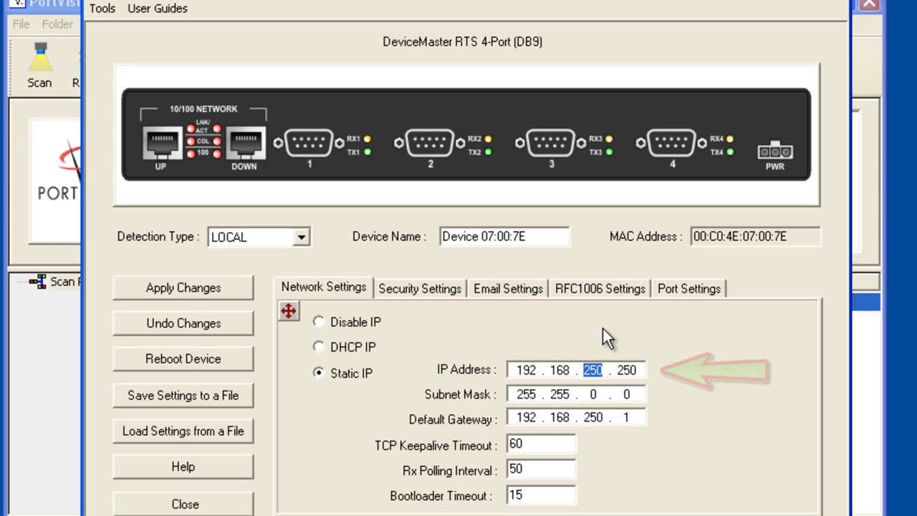
text(2)
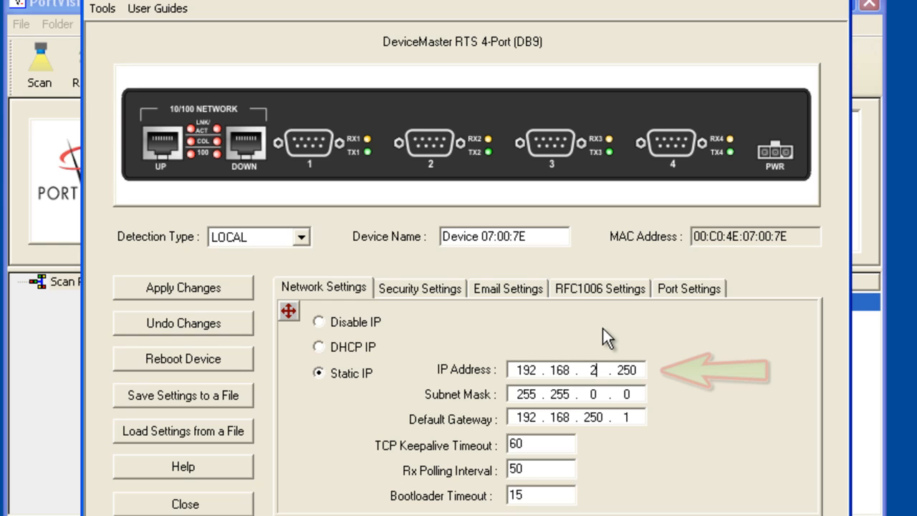
double_click(624, 370)
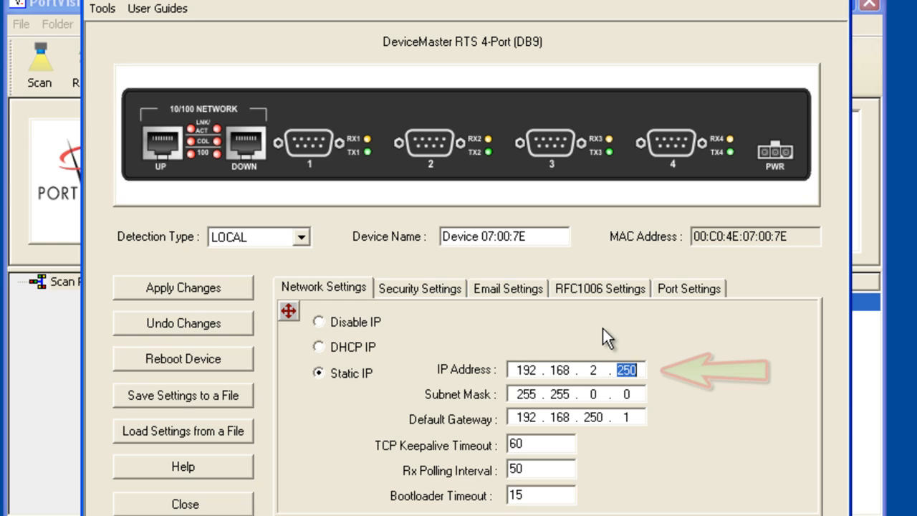
text(43)
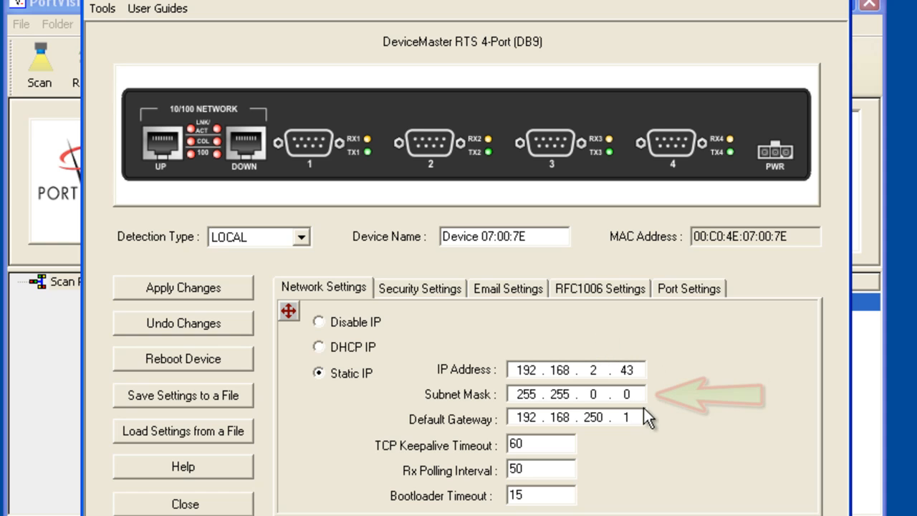
mouse_move(664, 408)
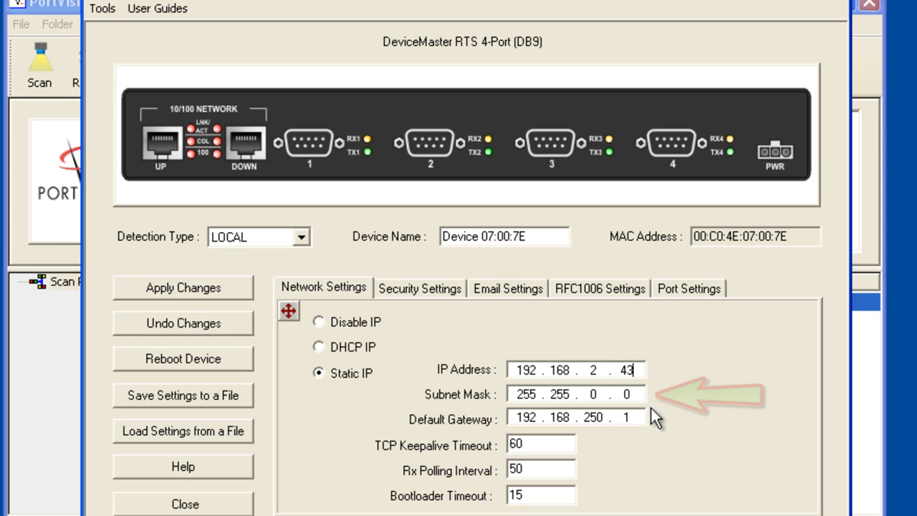
mouse_move(598, 444)
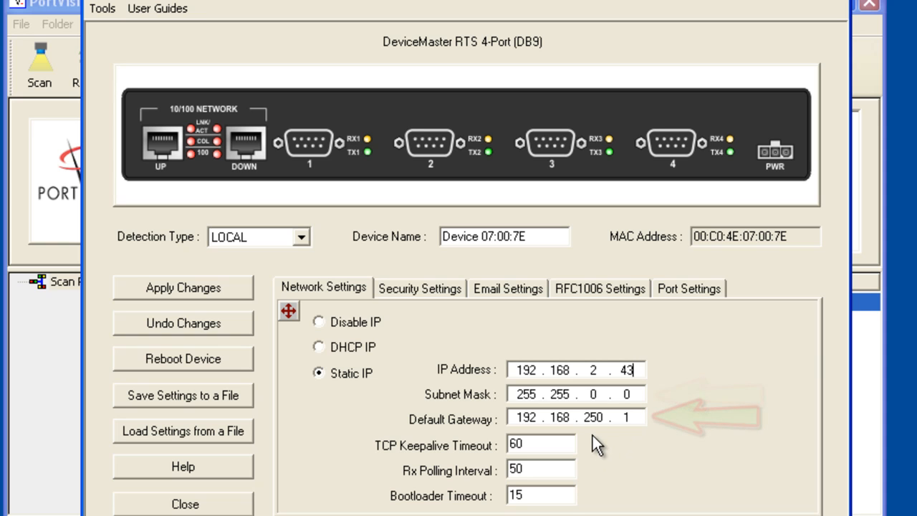
mouse_move(591, 427)
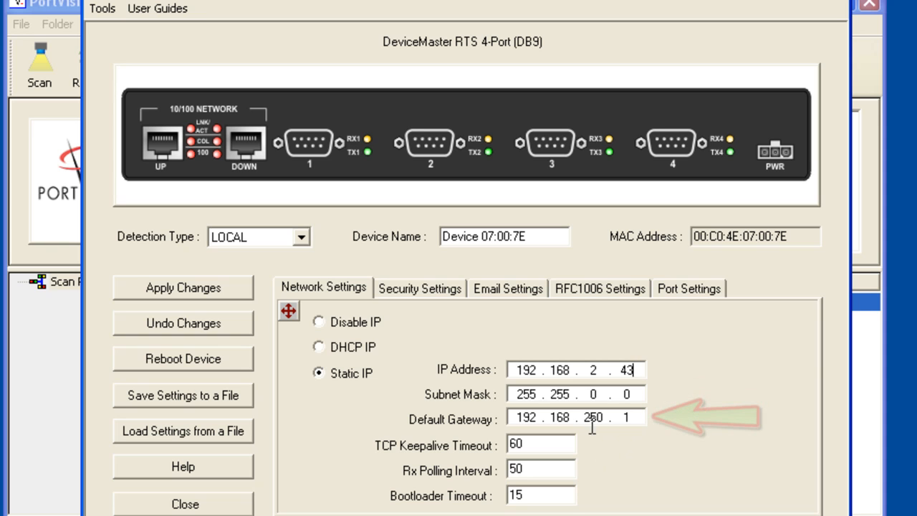
double_click(592, 417)
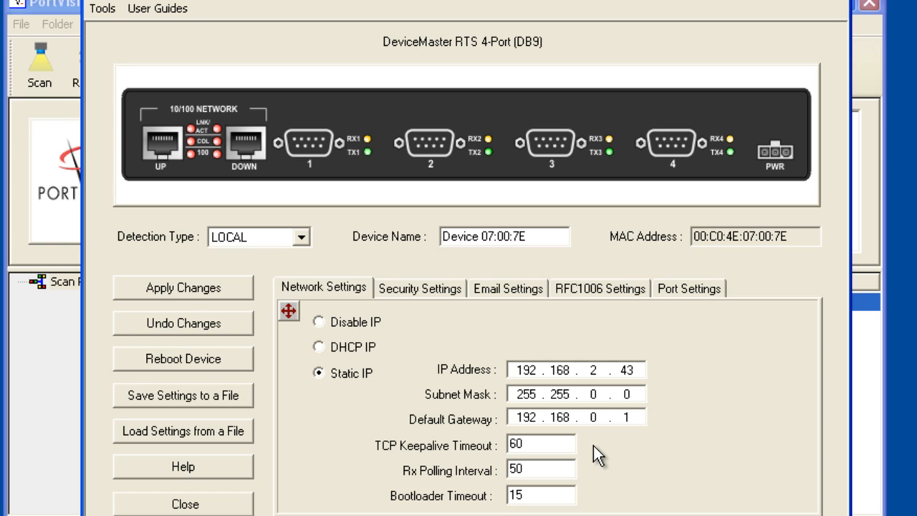
mouse_move(315, 358)
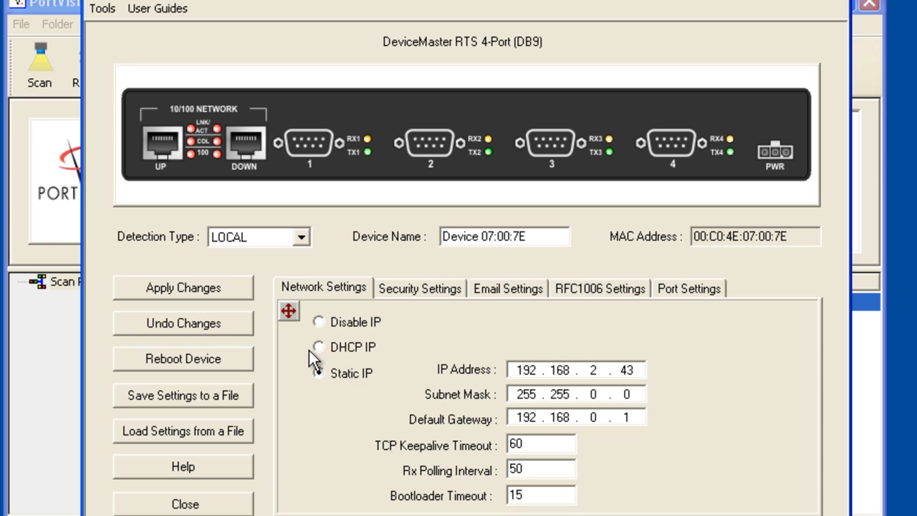
- Keep static IP addressing and apply the new settings, bringing the device online at 192.168.2.43
click(318, 373)
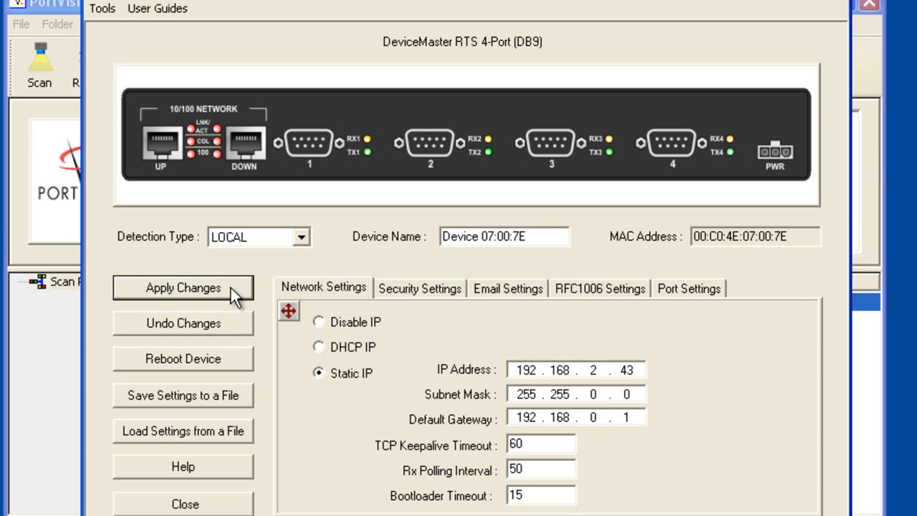
click(183, 287)
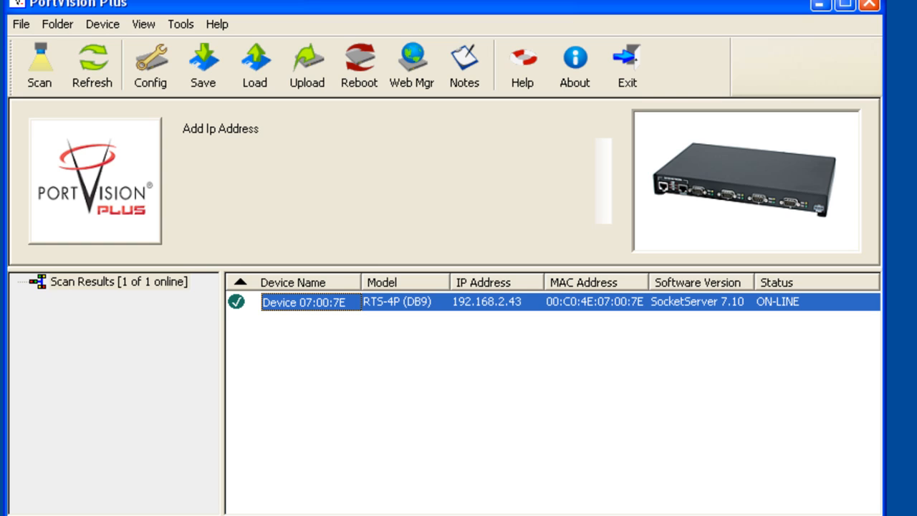
mouse_move(269, 464)
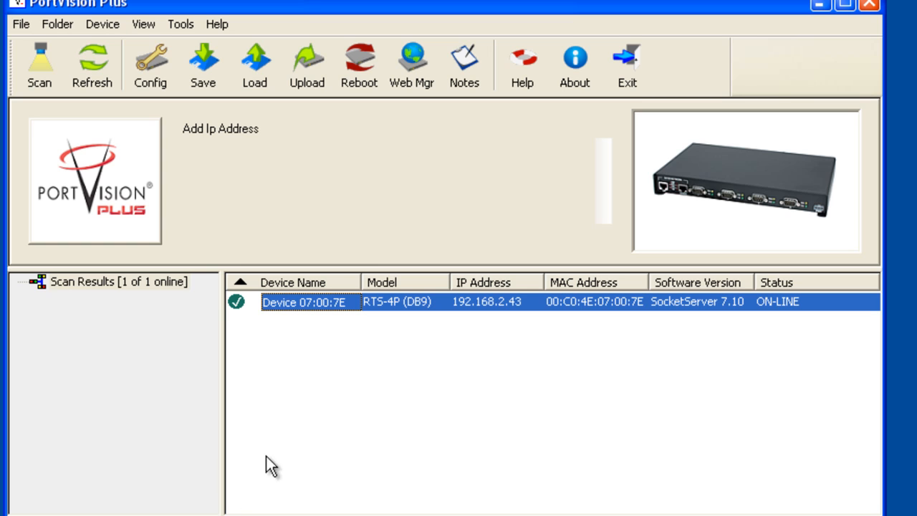
- Start adding a new device named test with REMOTE detection
right_click(304, 302)
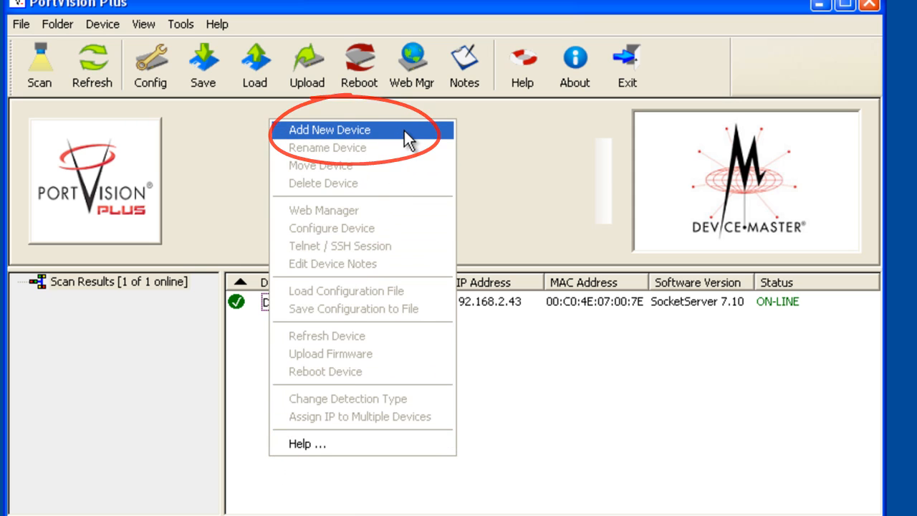
click(330, 130)
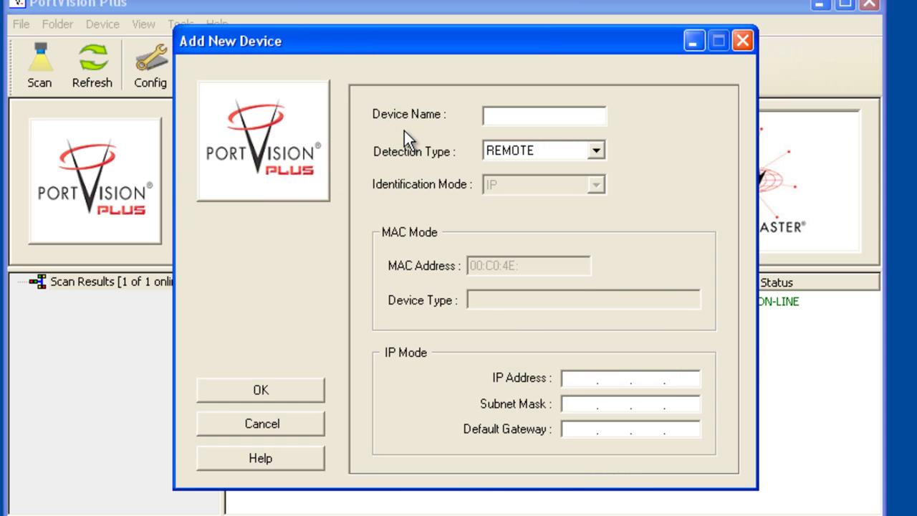
click(544, 115)
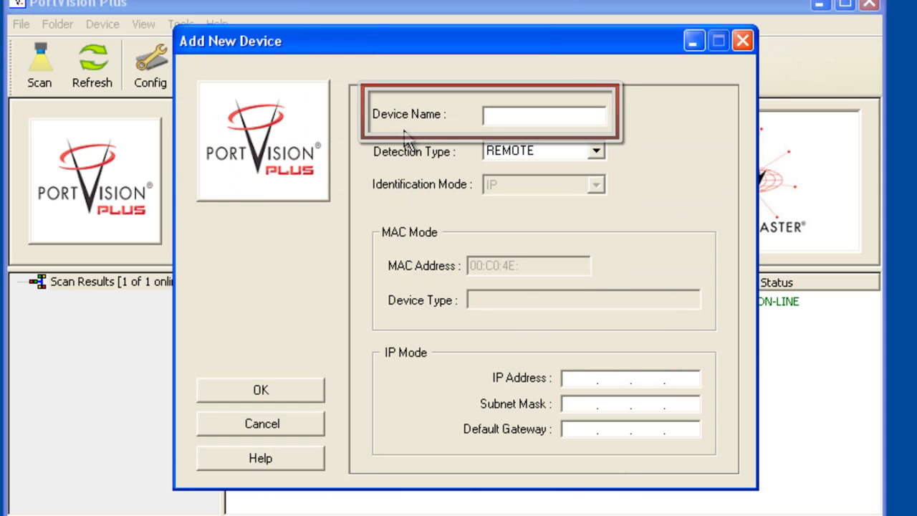
text(te)
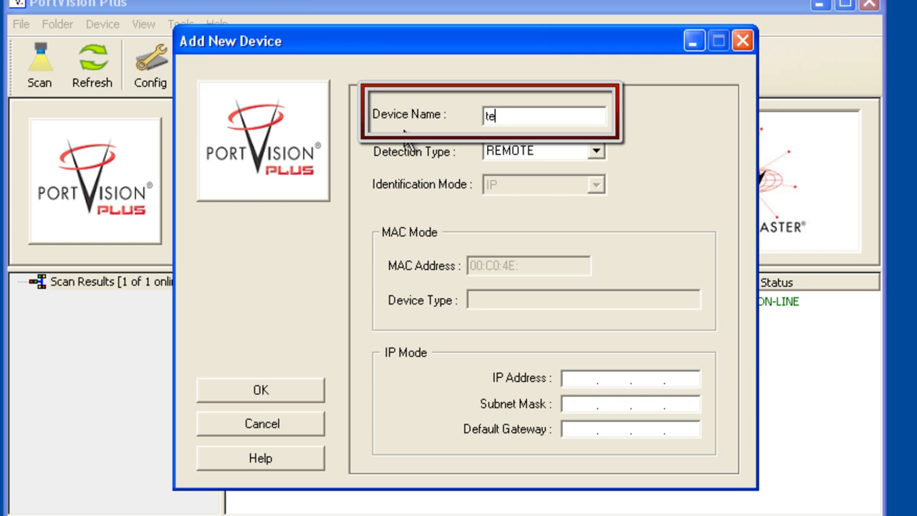
text(st)
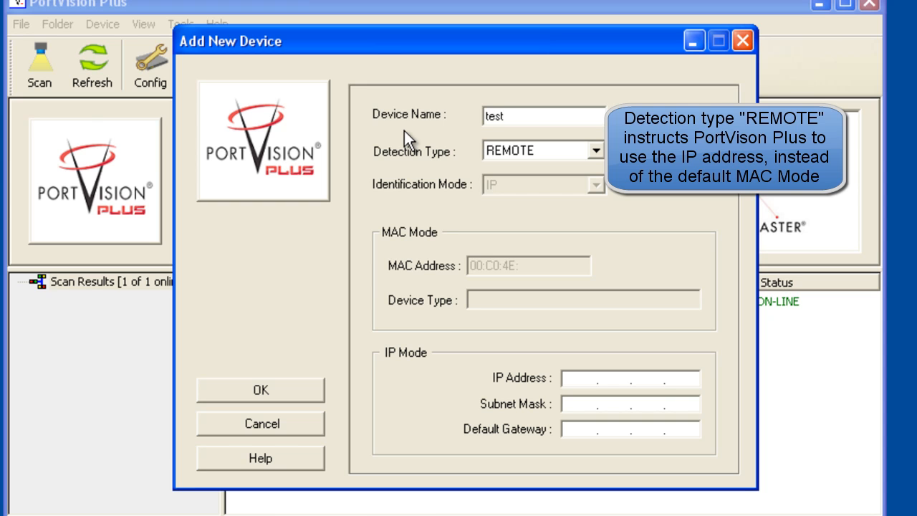
click(501, 115)
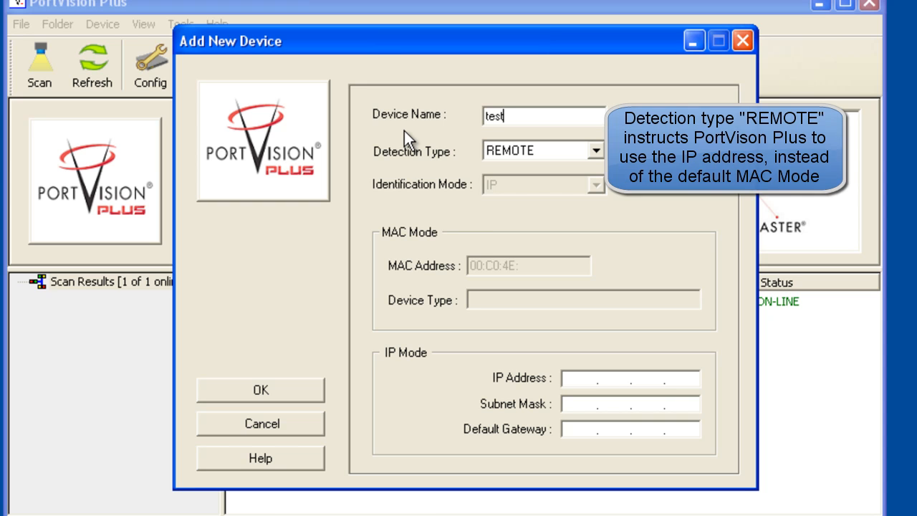
- Enter the remote IP address 187.43.19.18 and confirm adding the device
click(628, 377)
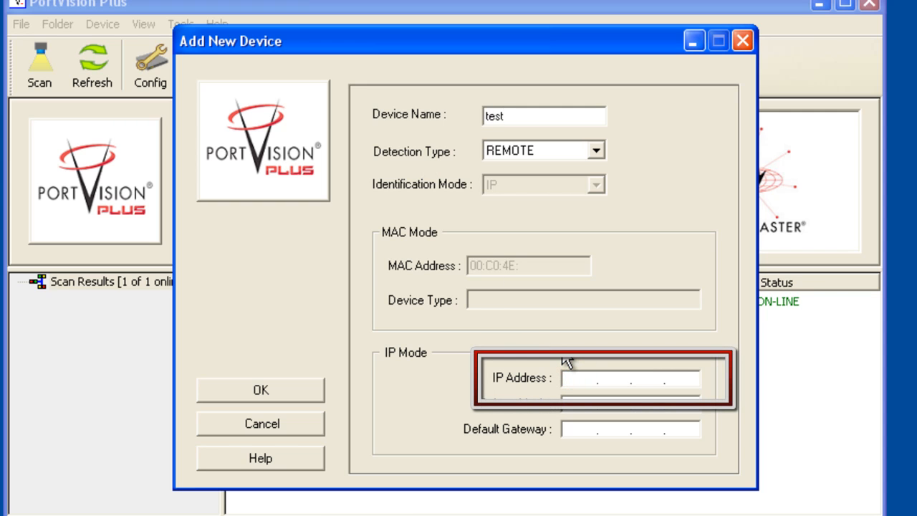
text(187)
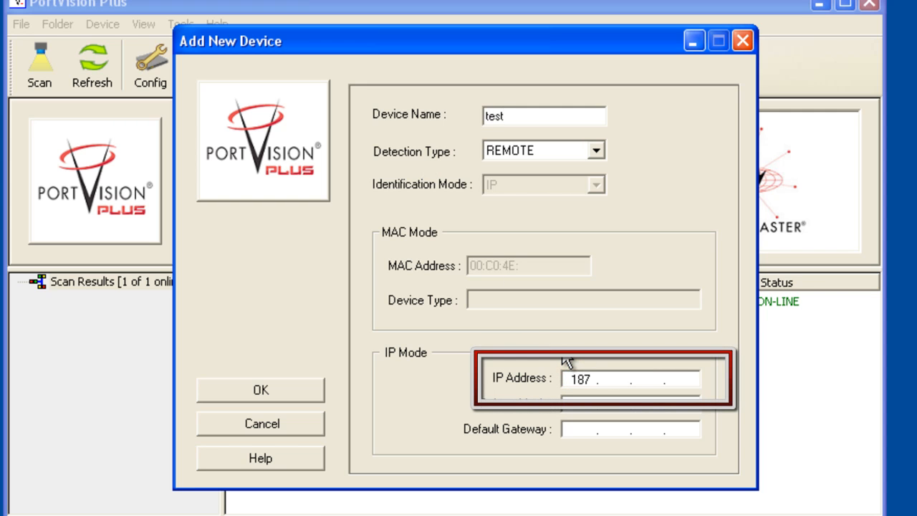
text(43)
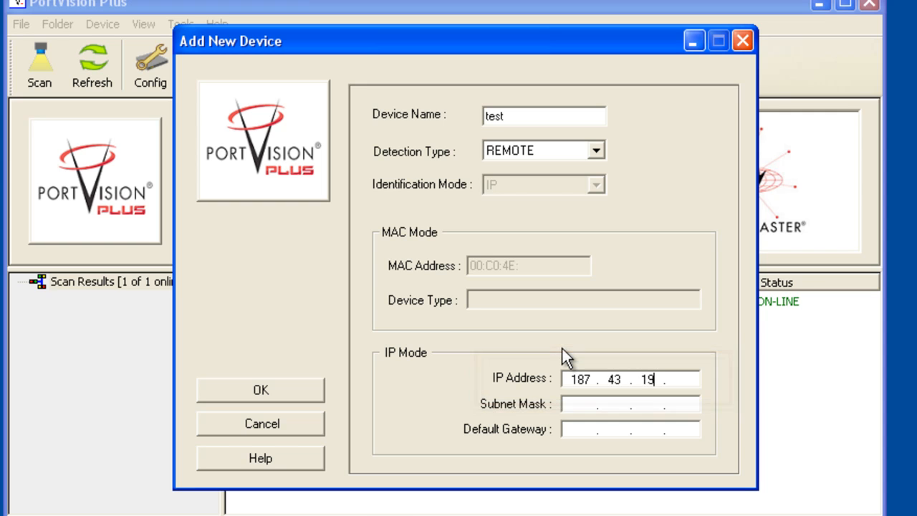
text(18)
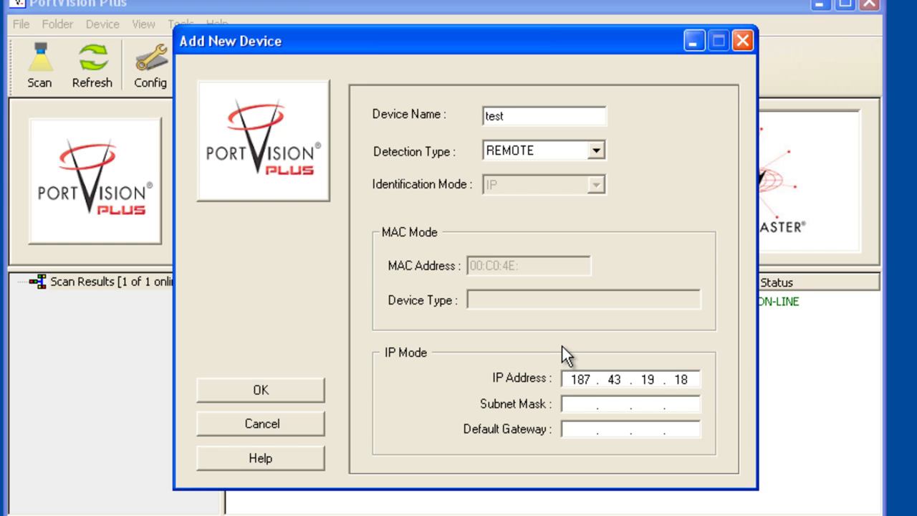
click(260, 389)
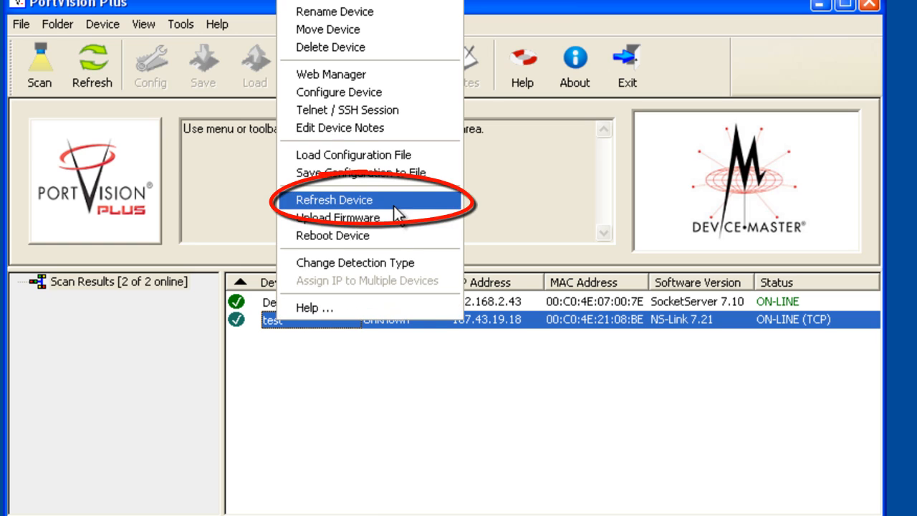
- Refresh the remote device test so it is identified as an RTS-1P (5-30V)
click(333, 199)
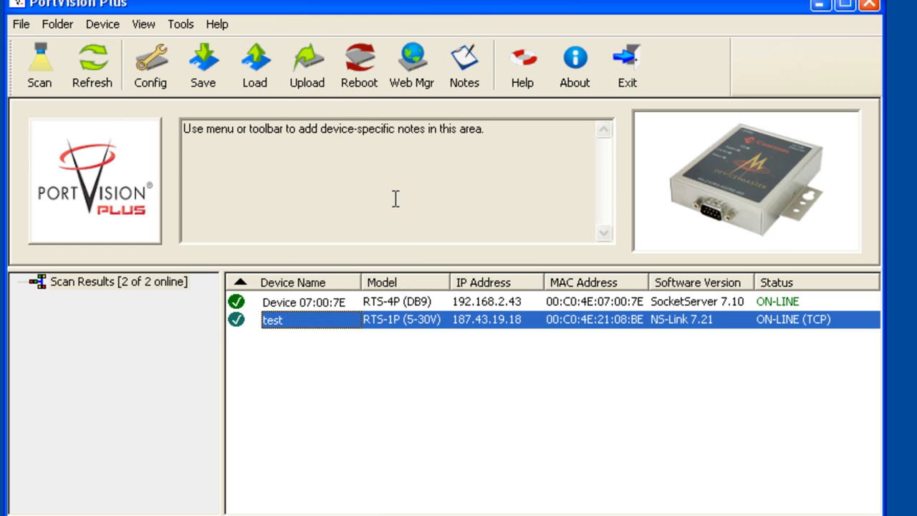
mouse_move(368, 364)
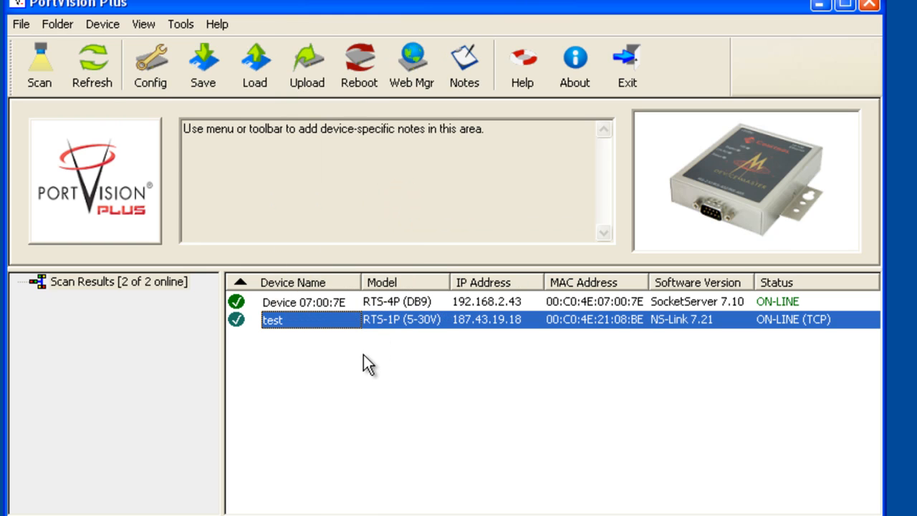